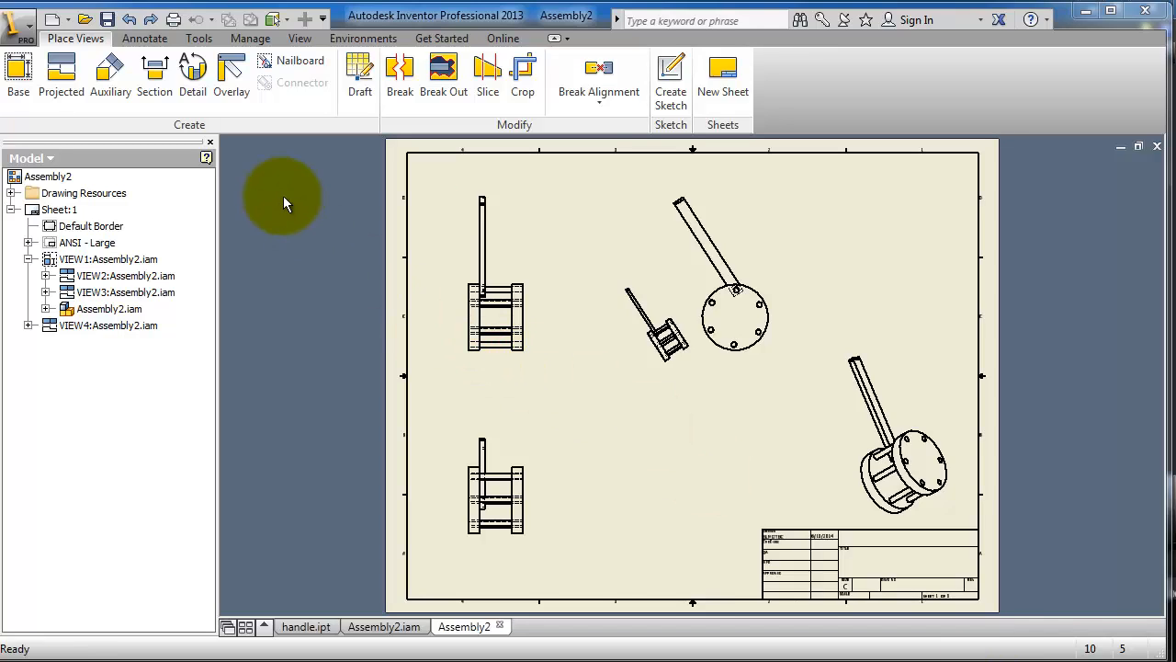
pyautogui.moveTo(154, 75)
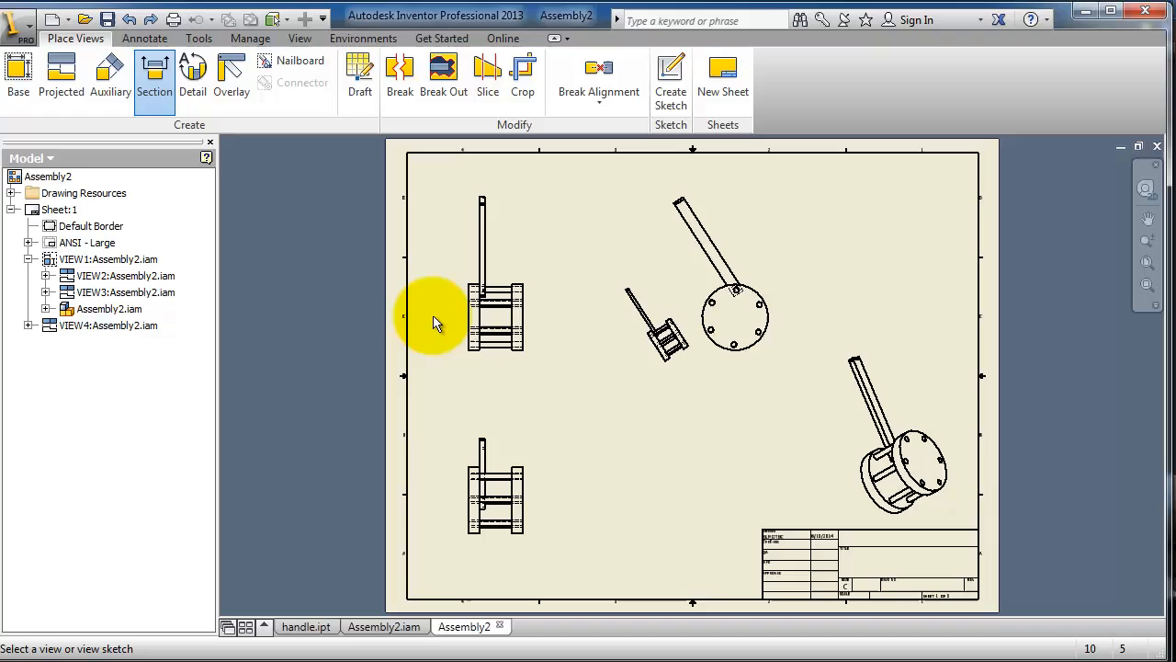
pyautogui.moveTo(555, 329)
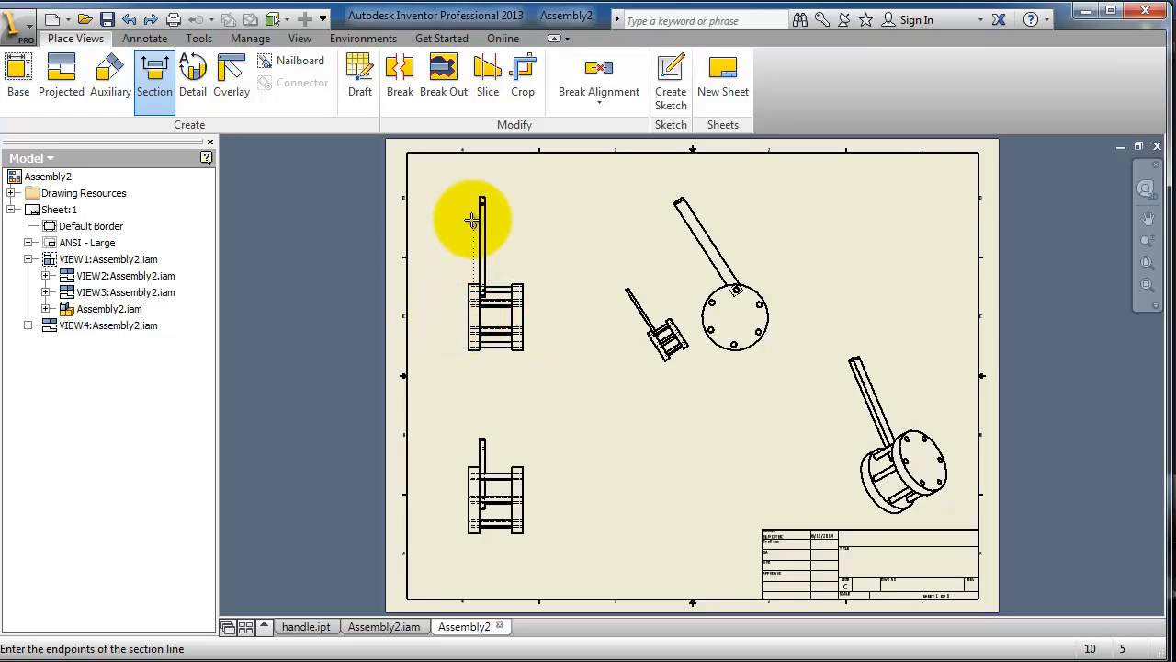
# Draw the horizontal cutting line through the upper-left assembly view from two picked points.
pyautogui.click(493, 345)
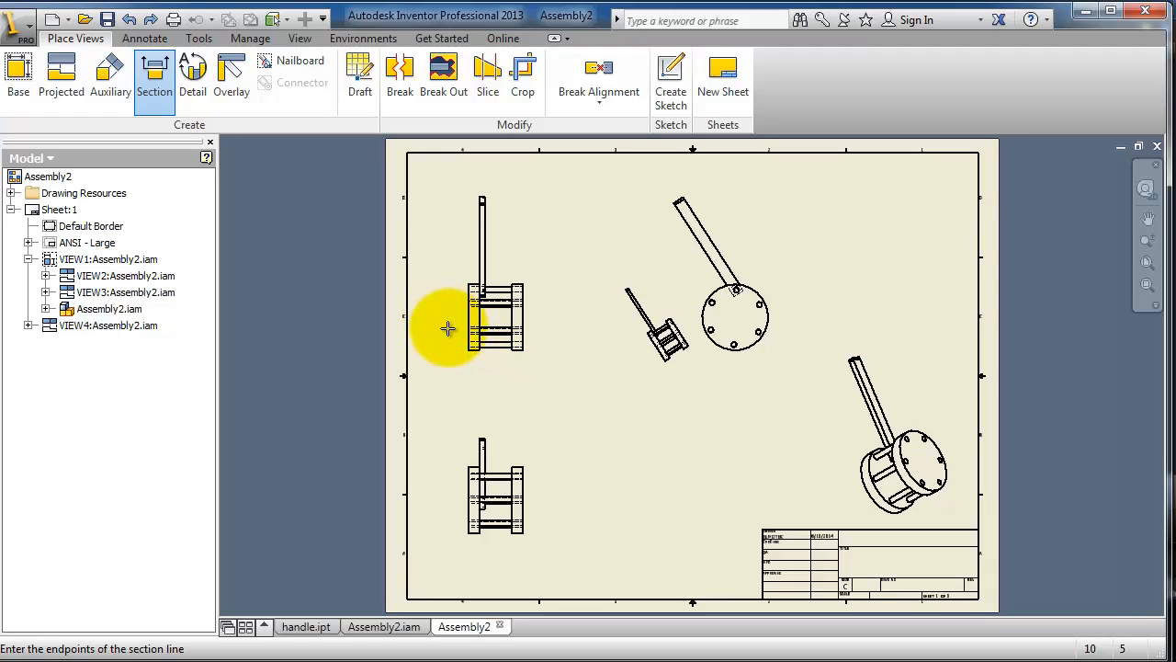
pyautogui.moveTo(449, 320)
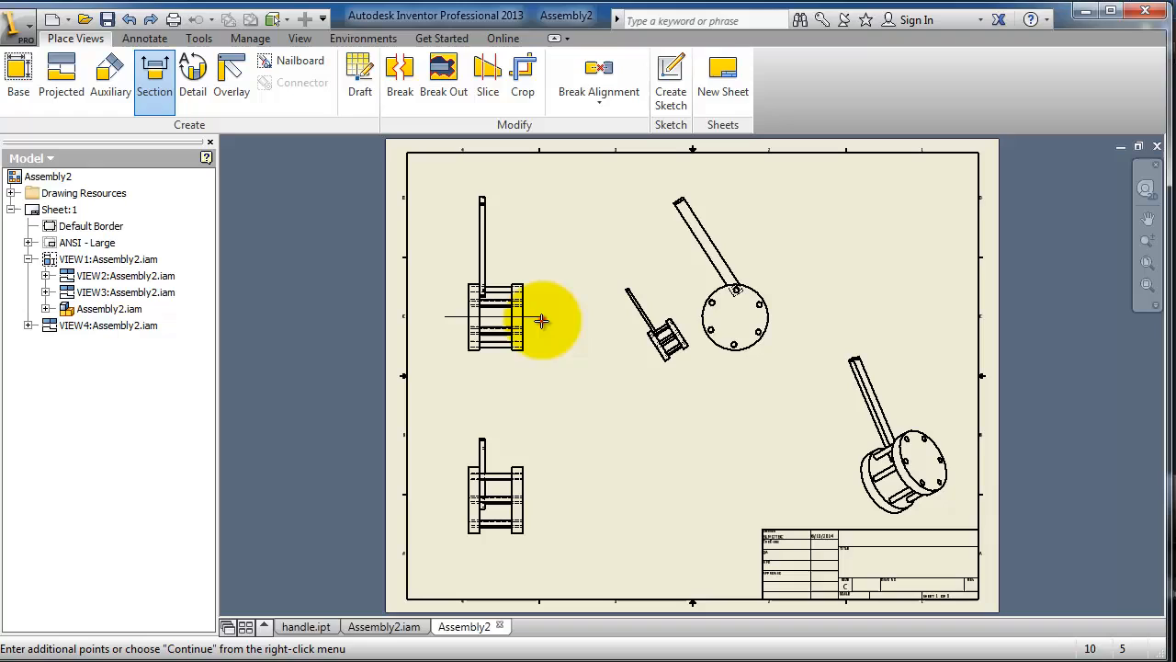
pyautogui.moveTo(555, 329)
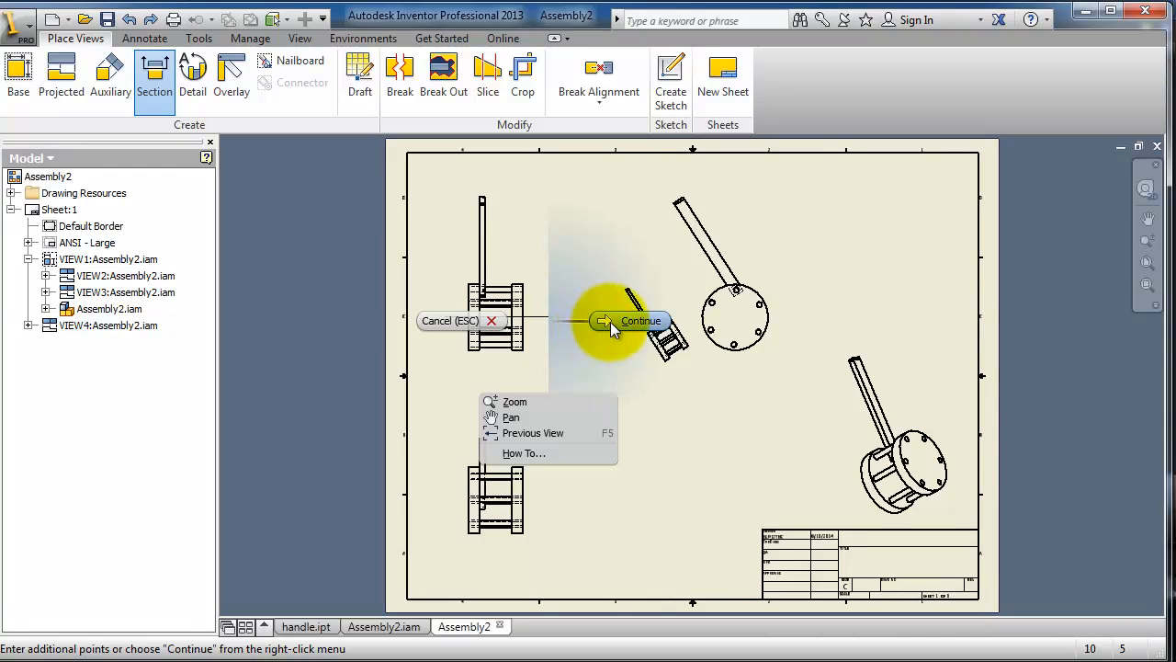
pyautogui.click(640, 320)
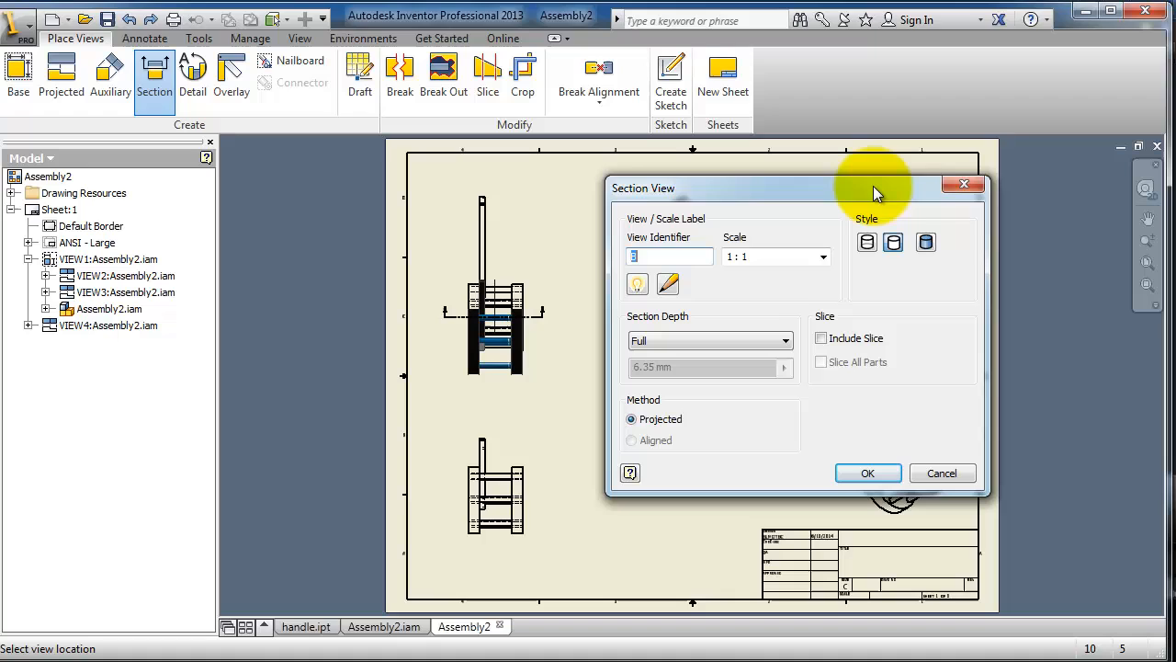
# Set the section view scale to 1:2 in the Section View settings.
pyautogui.moveTo(873, 187); pyautogui.dragTo(902, 158)
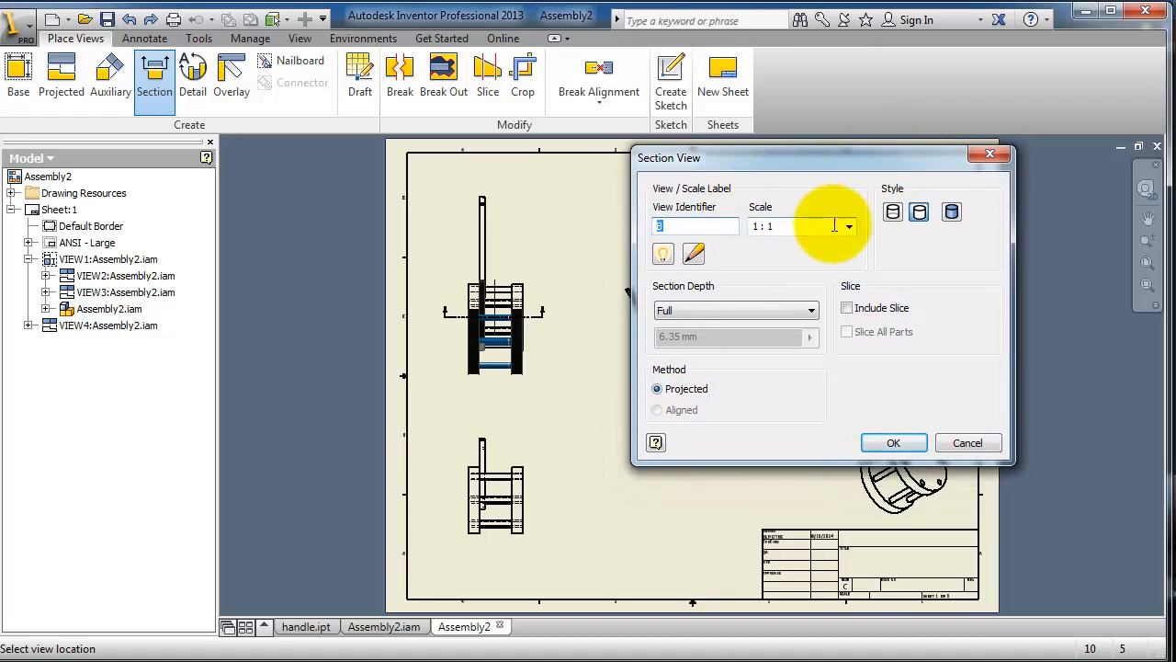
pyautogui.moveTo(782, 194)
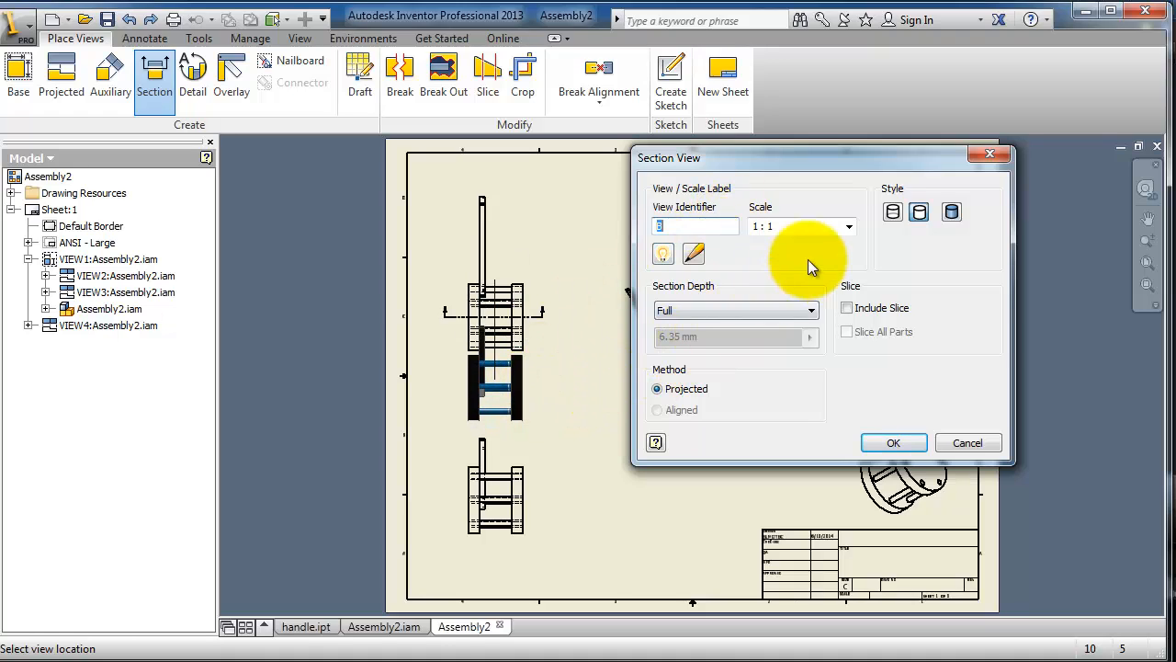
pyautogui.click(847, 226)
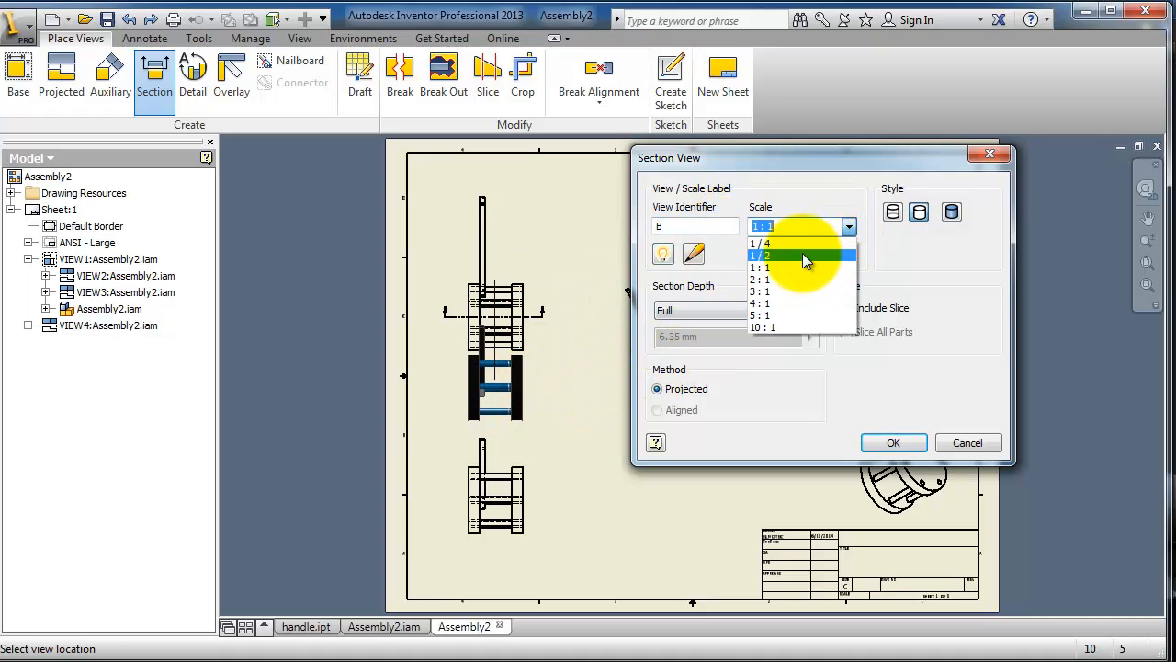
pyautogui.click(761, 243)
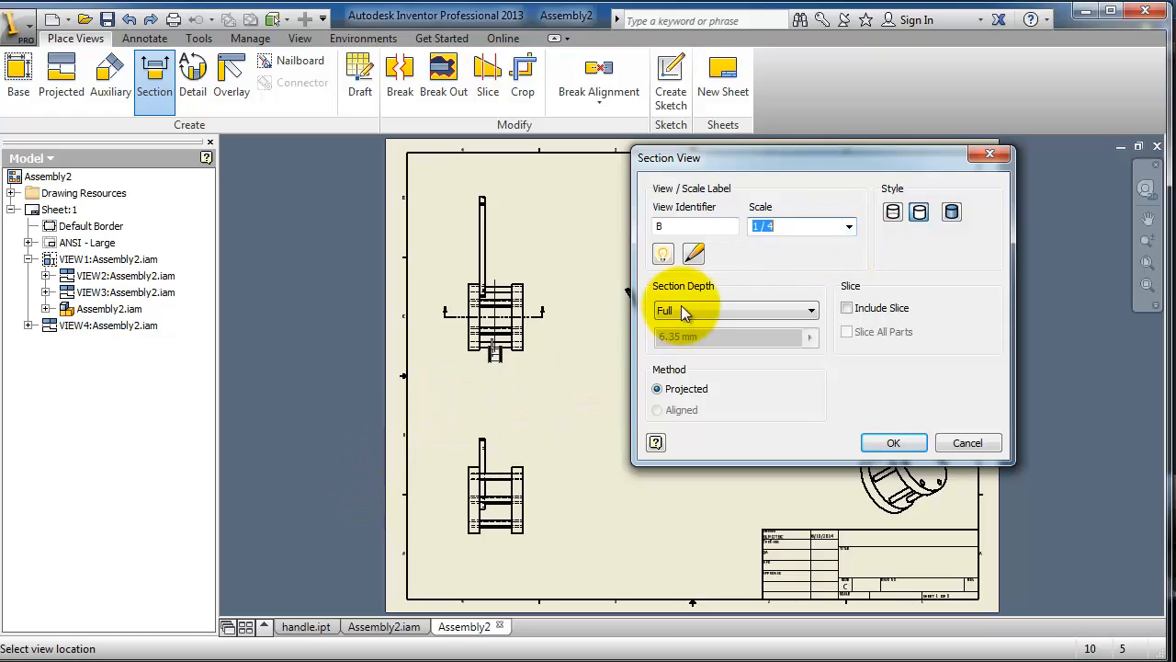
pyautogui.click(847, 226)
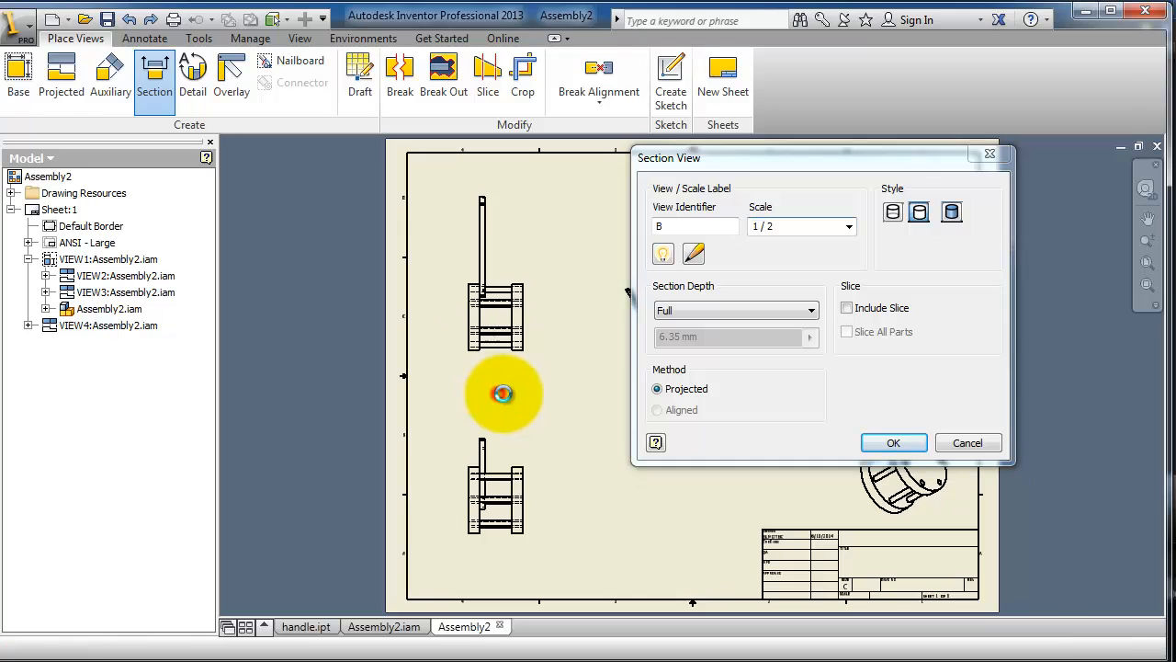
# Place Section B-B between the two left views on the sheet.
pyautogui.click(894, 441)
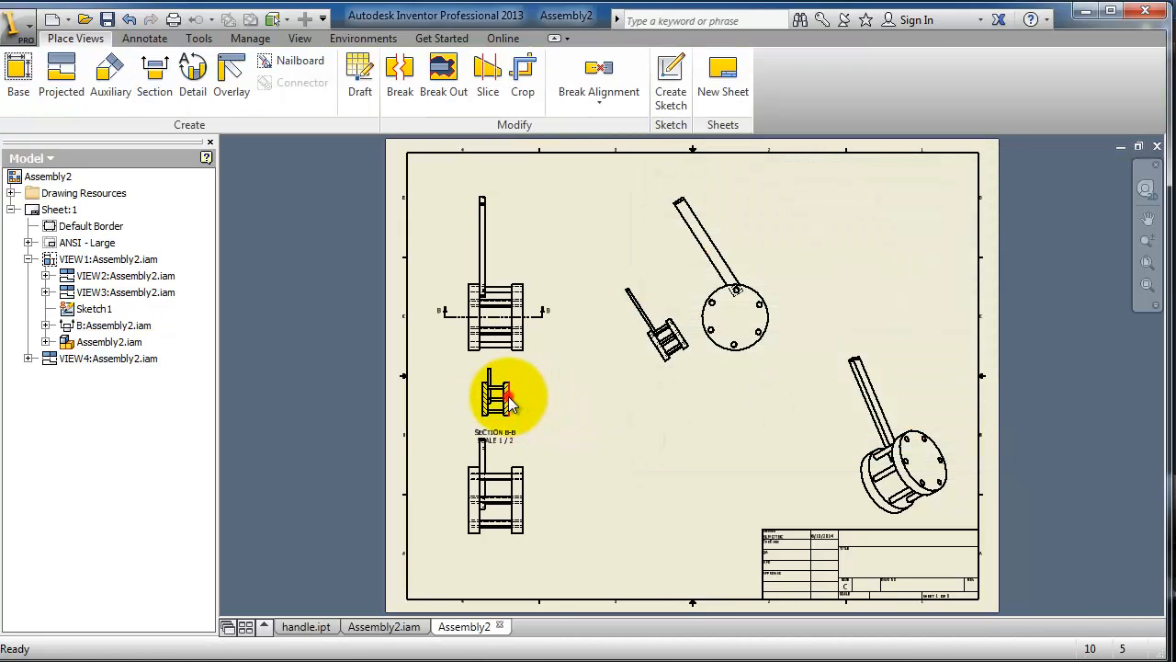
pyautogui.click(508, 395)
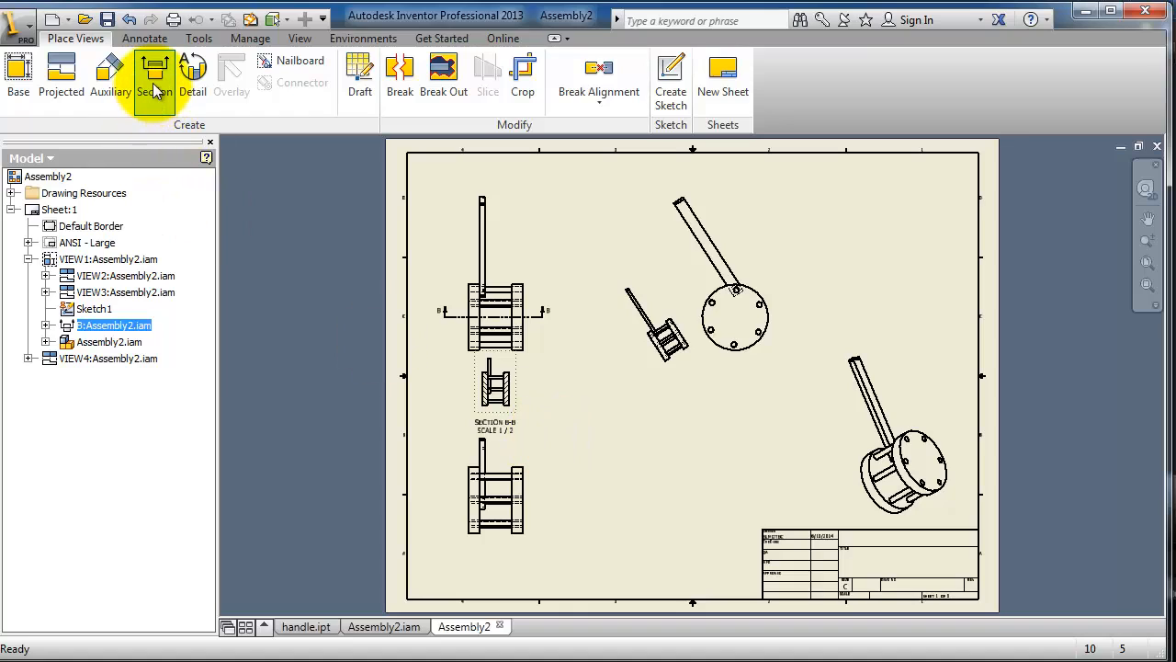
# Start another Section view and abandon its first placement attempt.
pyautogui.click(154, 76)
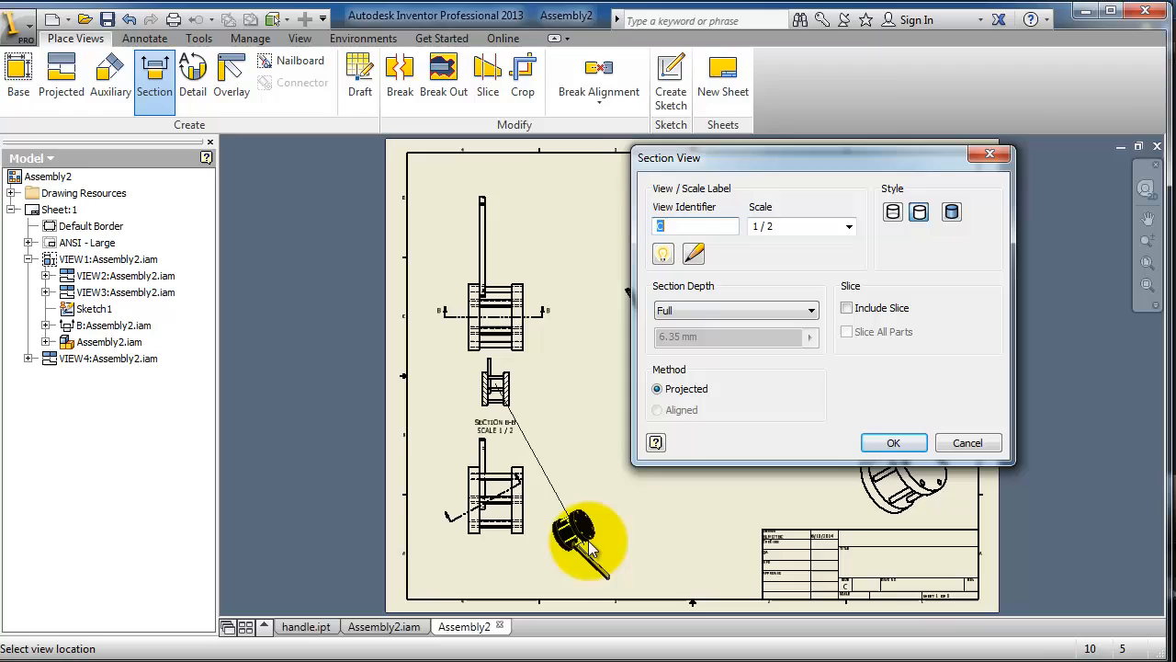
pyautogui.click(893, 441)
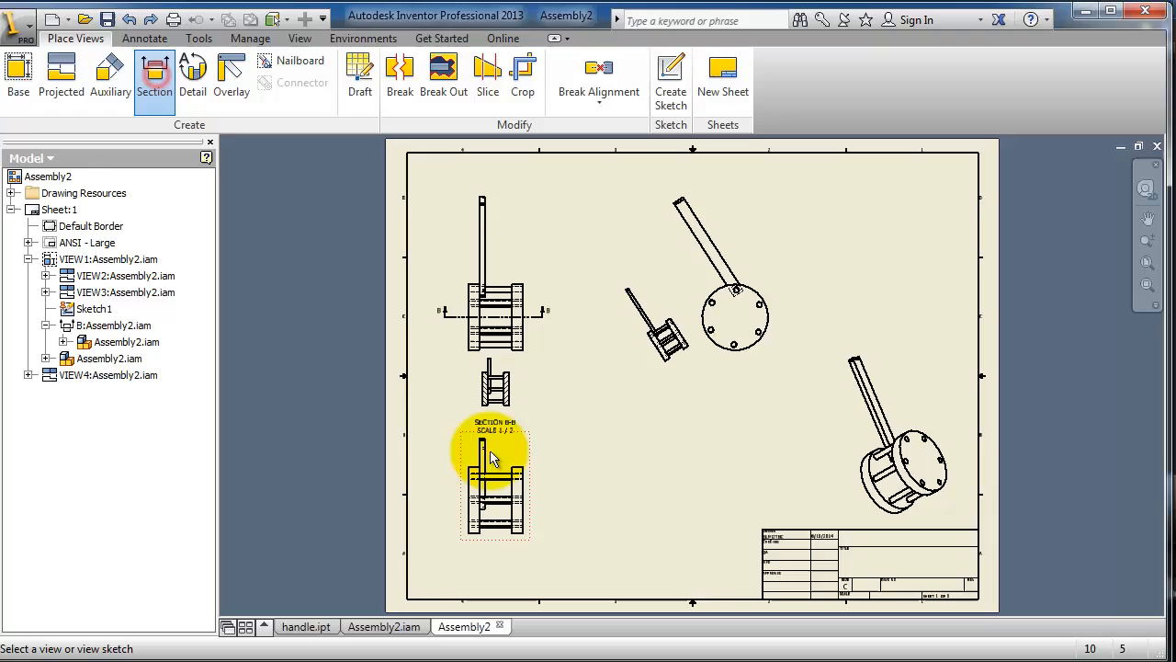
# Cut the lower-left view vertically and place Section C-C at 1:1 to its right.
pyautogui.click(496, 500)
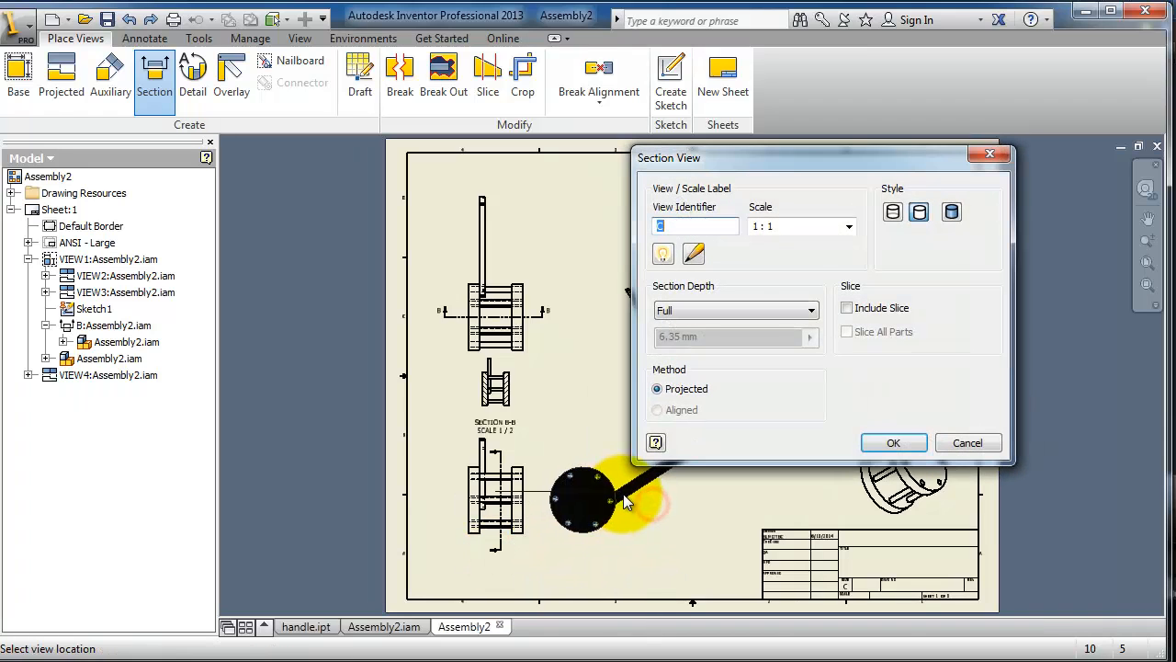
pyautogui.click(893, 441)
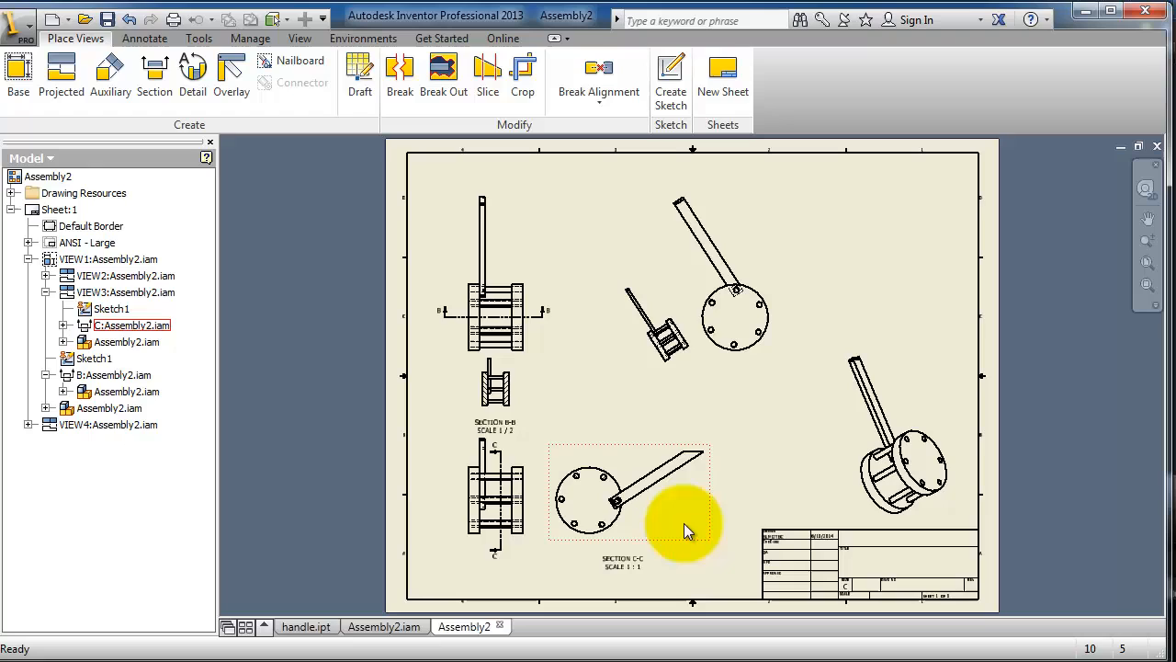